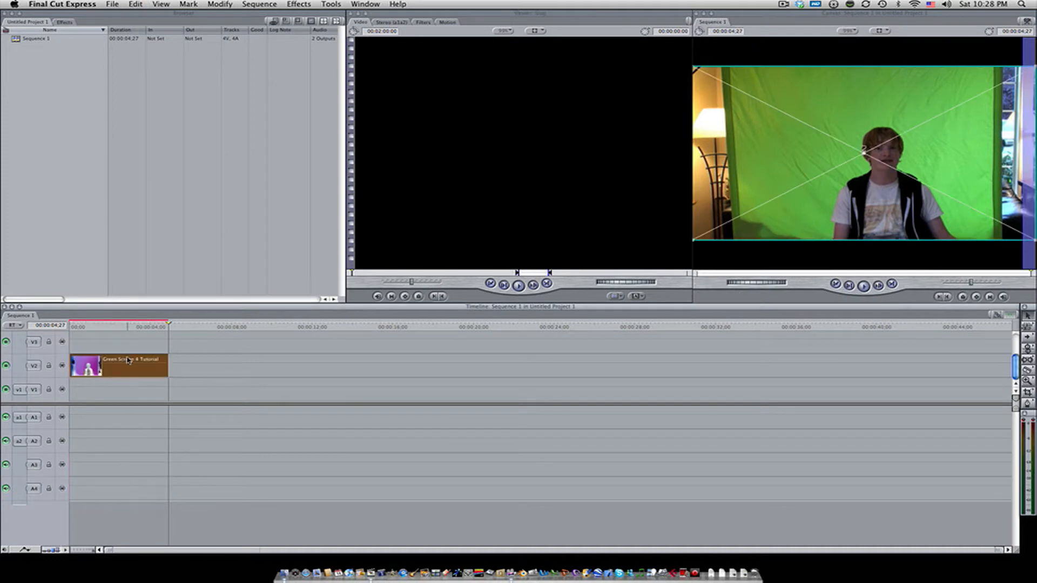
# Bring the gingerbread photo 100_0005.JPG from the desktop onto track V1.
pyautogui.click(259, 3)
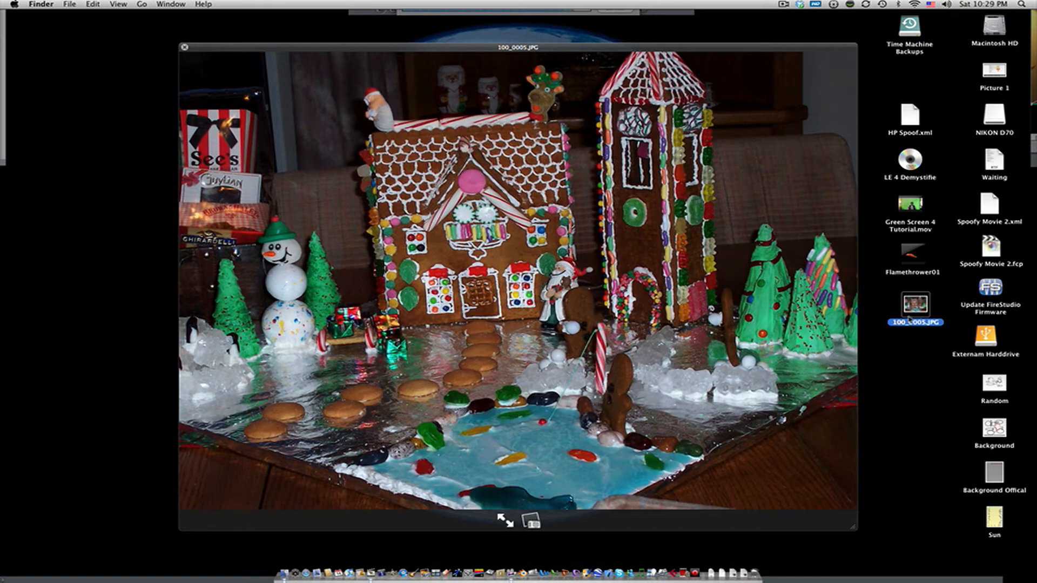
pyautogui.click(183, 47)
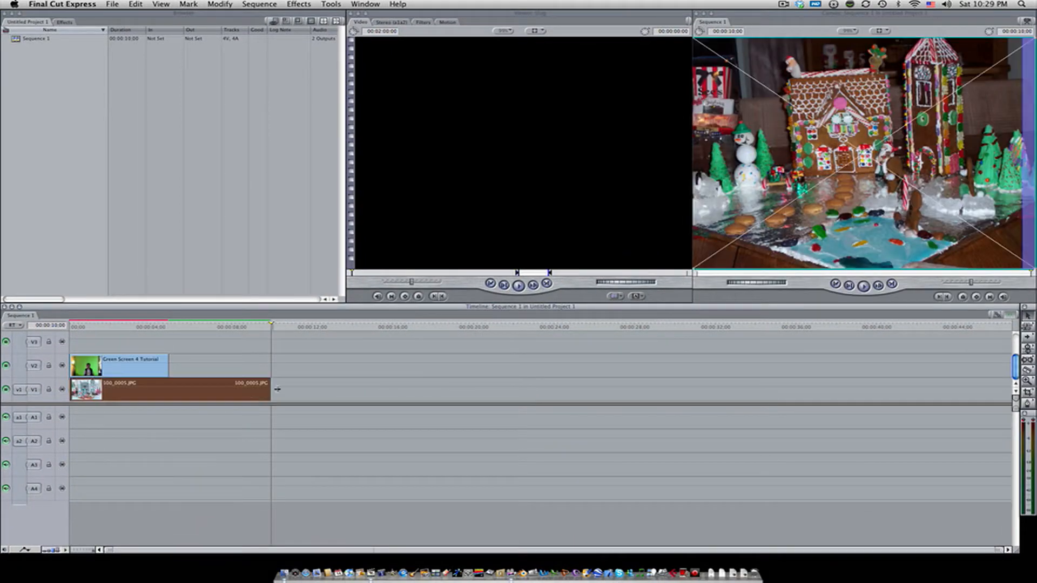
# Trim the gingerbread photo's end to match the green-screen clip's length.
pyautogui.moveTo(267, 389); pyautogui.dragTo(169, 389)
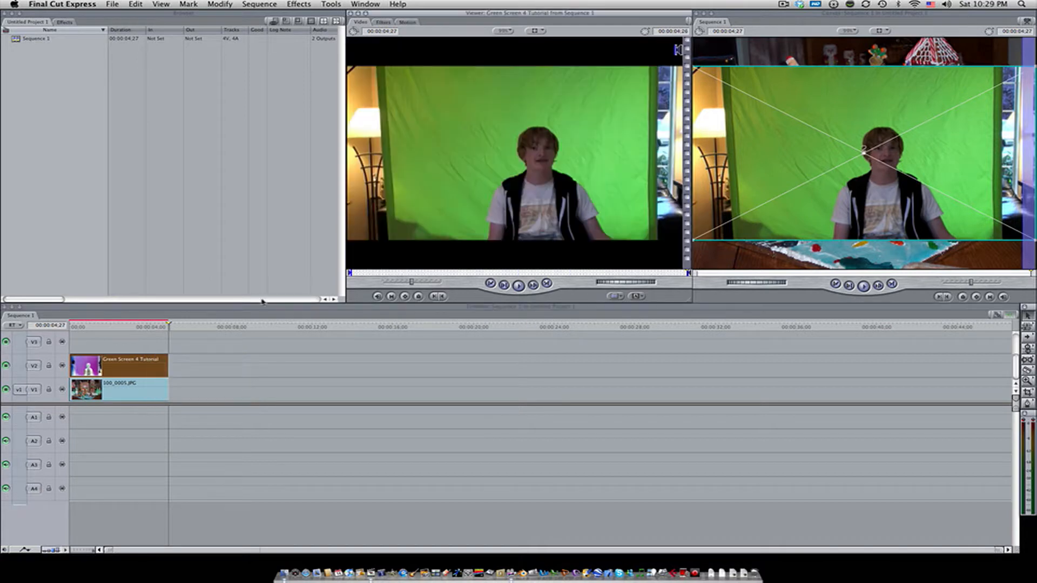
pyautogui.moveTo(176, 337)
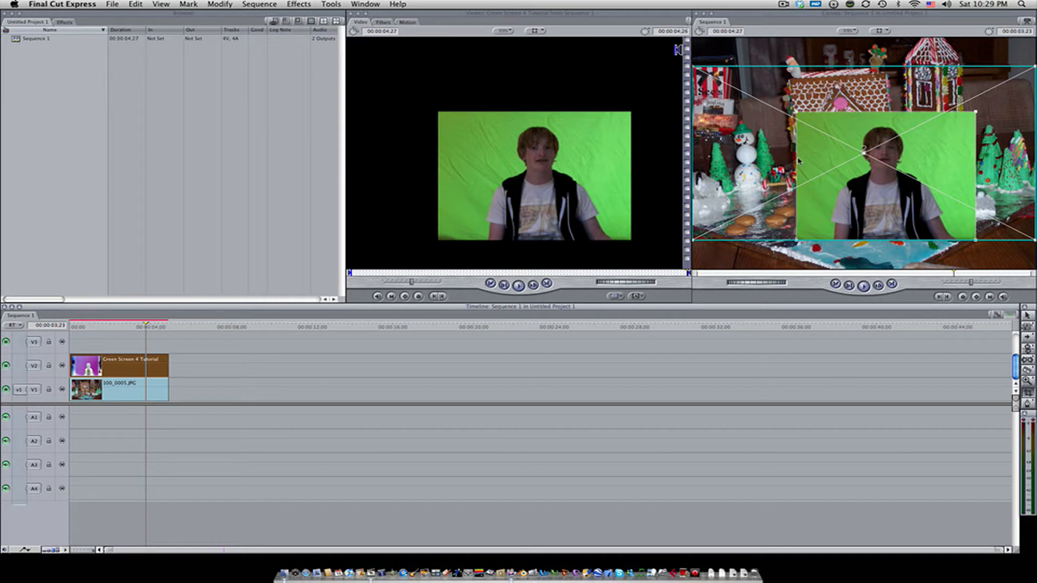
# Open the green-screen clip in the Viewer and apply the Chroma Keyer video filter.
pyautogui.rightClick(115, 371)
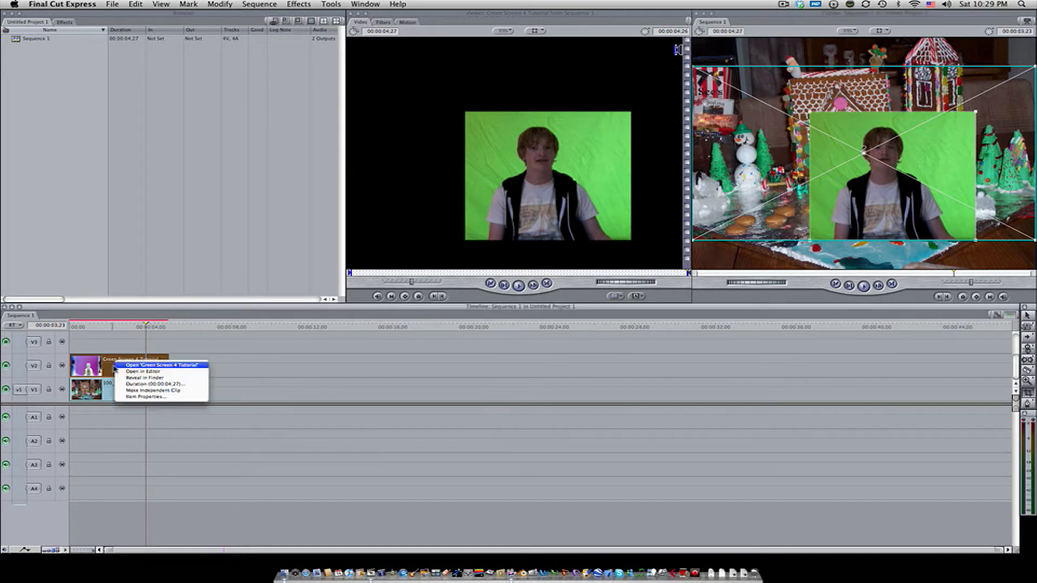
pyautogui.click(154, 365)
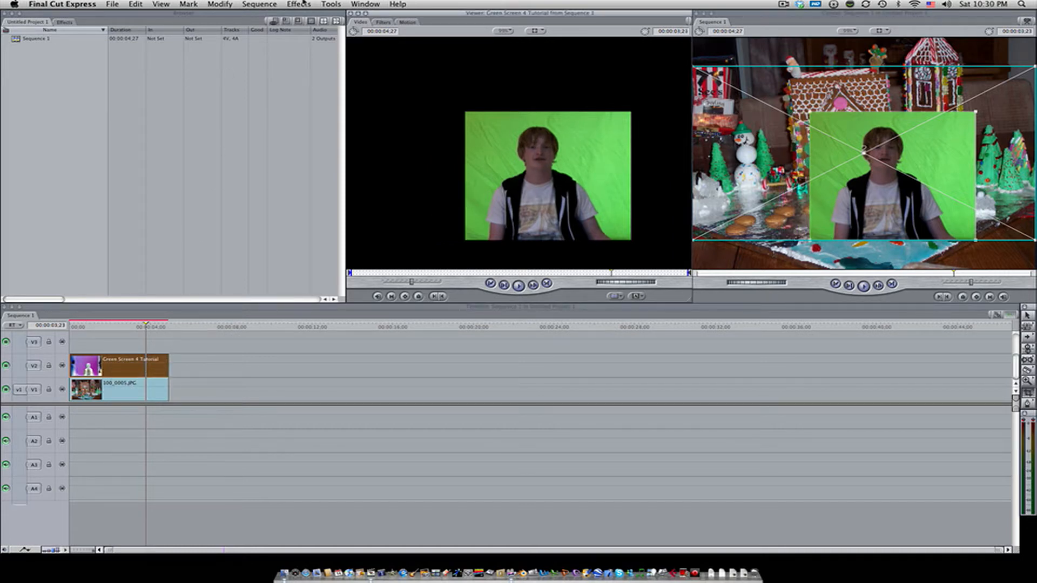
pyautogui.click(298, 4)
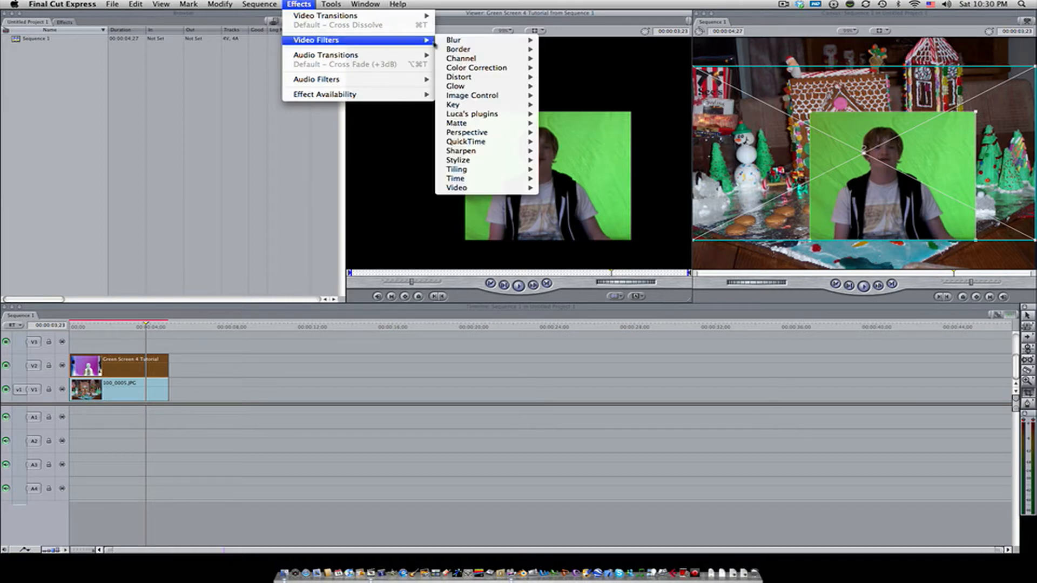
pyautogui.moveTo(453, 104)
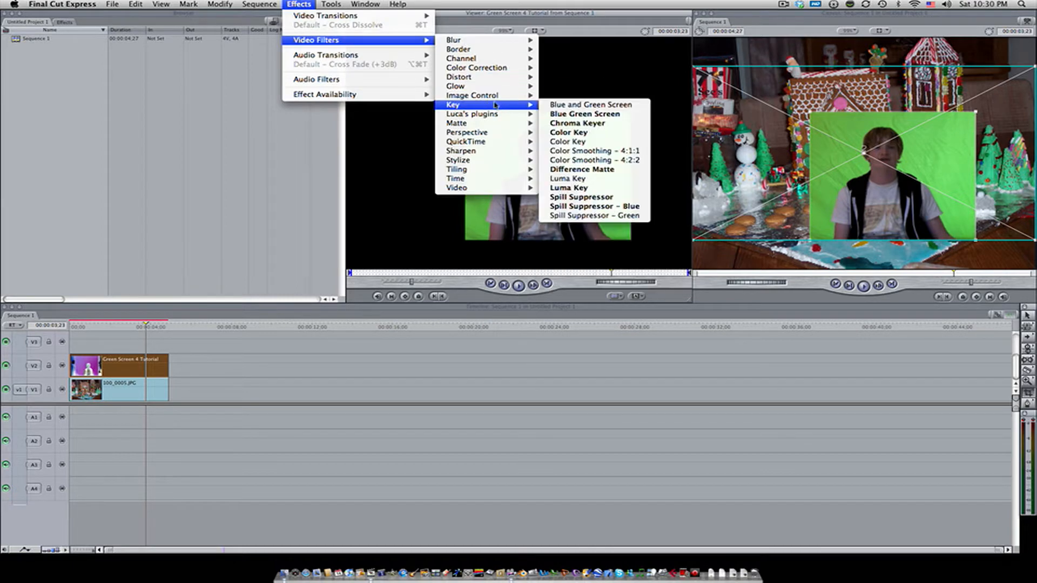
pyautogui.click(577, 124)
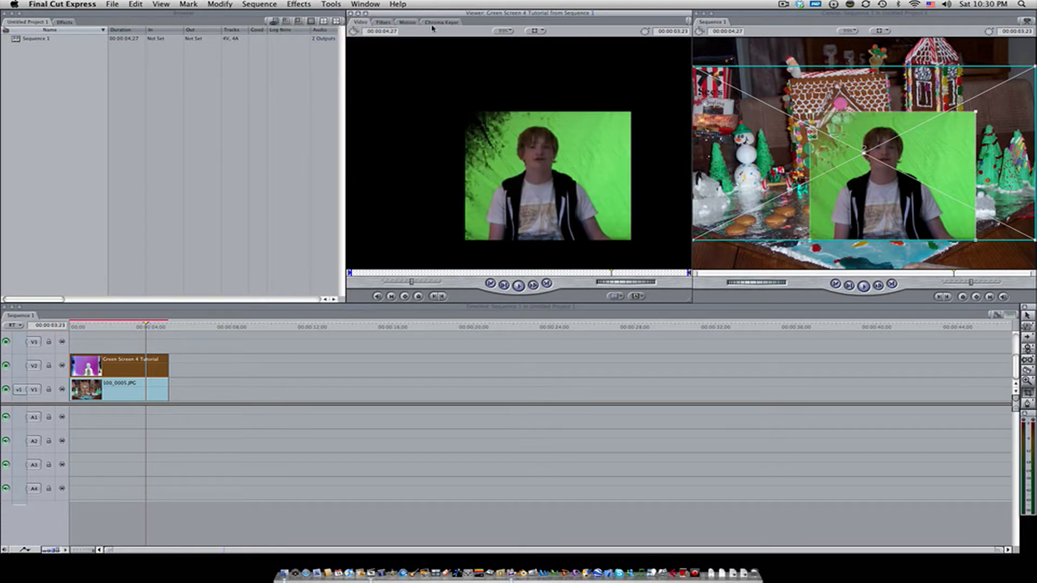
# Widen the Chroma Keyer hue, saturation and luma ranges until the green backdrop disappears.
pyautogui.click(441, 21)
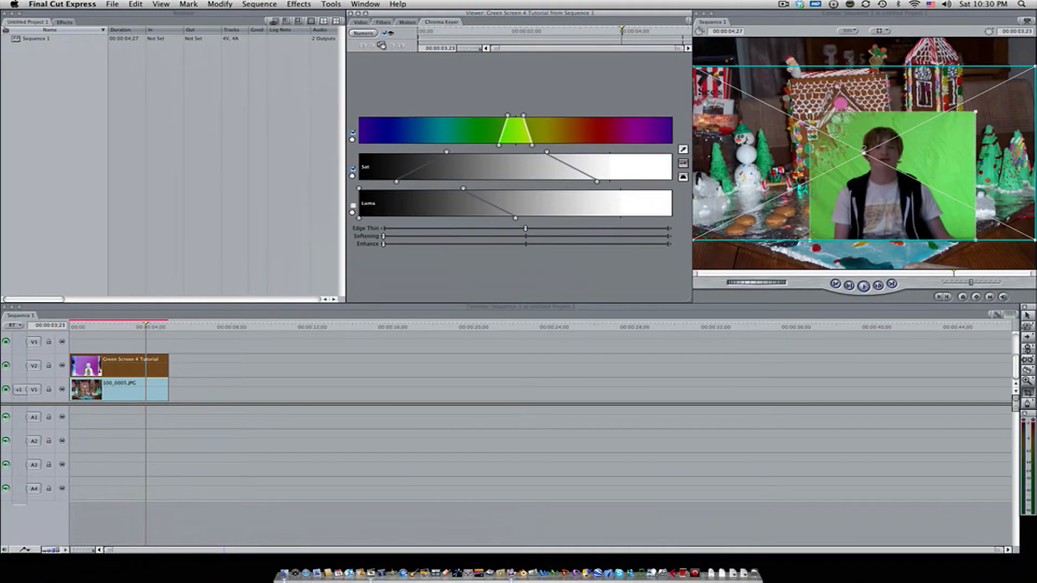
pyautogui.moveTo(522, 128); pyautogui.dragTo(545, 128)
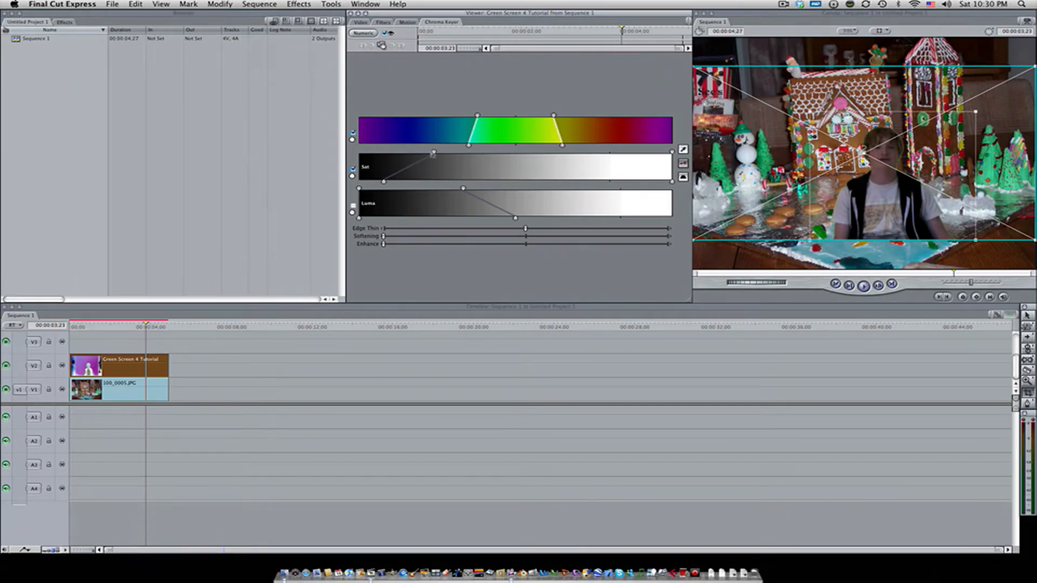
pyautogui.moveTo(433, 153); pyautogui.dragTo(410, 153)
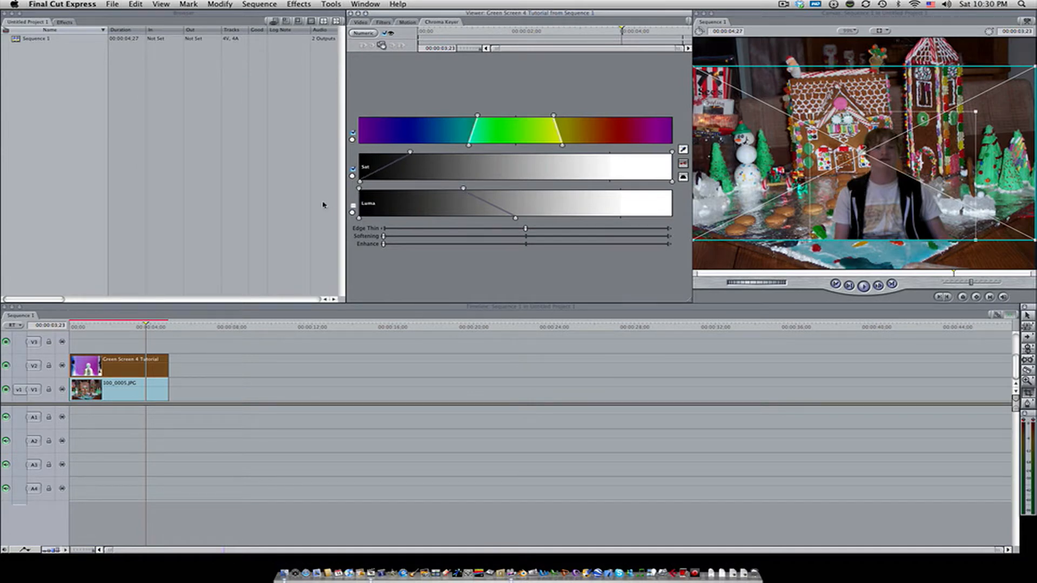
pyautogui.moveTo(463, 203); pyautogui.dragTo(463, 188)
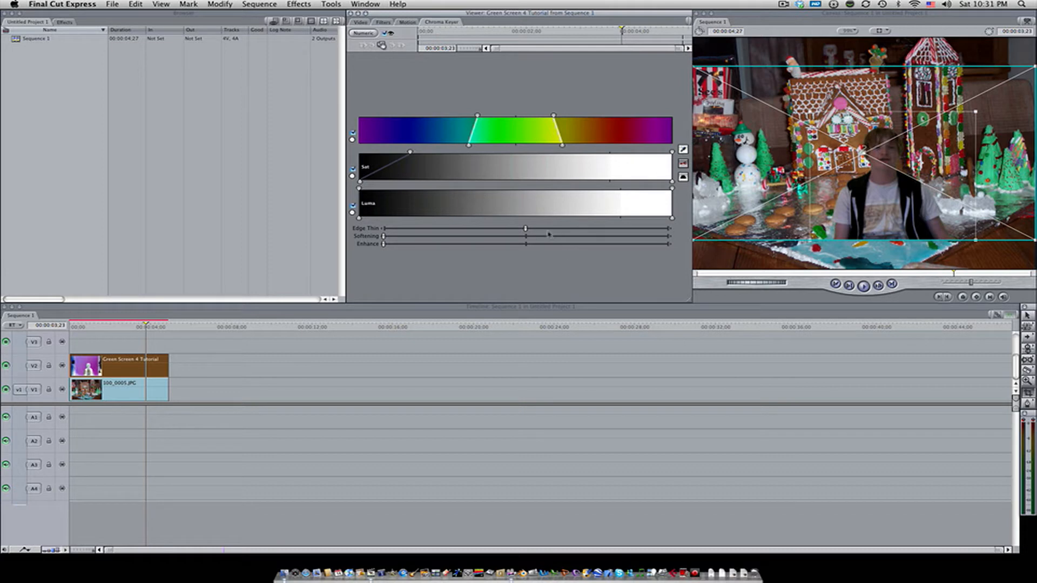
pyautogui.moveTo(548, 233)
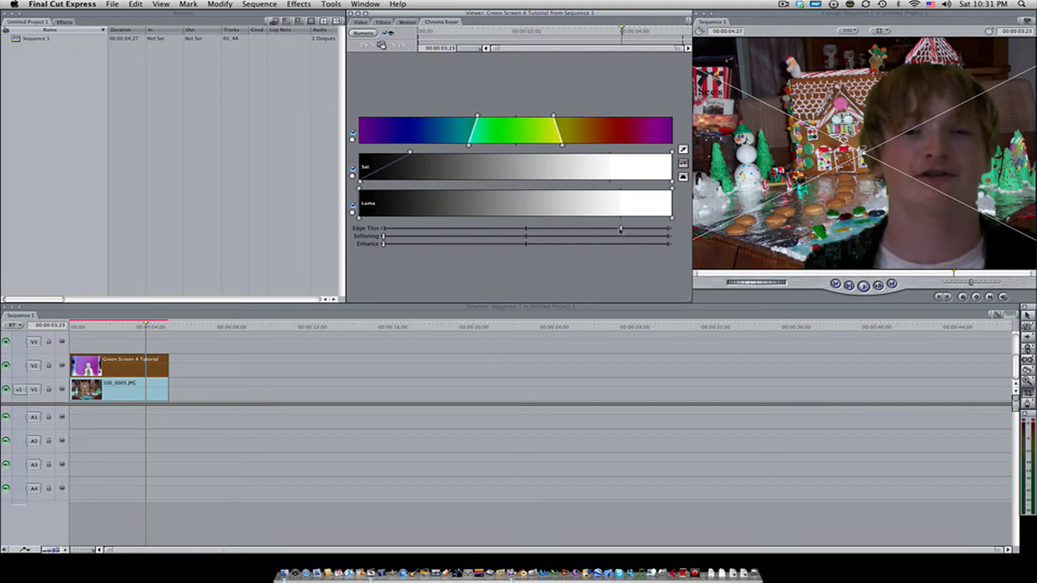
# Fine-tune the Chroma Keyer's edge thinning sliders on the enlarged actor.
pyautogui.moveTo(620, 227); pyautogui.dragTo(655, 228)
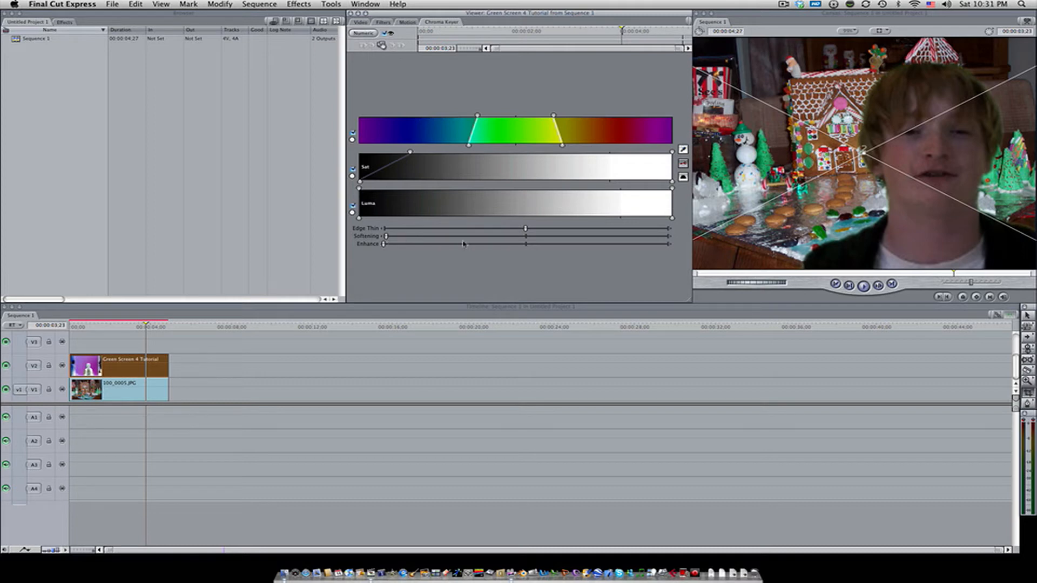
pyautogui.moveTo(463, 244); pyautogui.dragTo(525, 230)
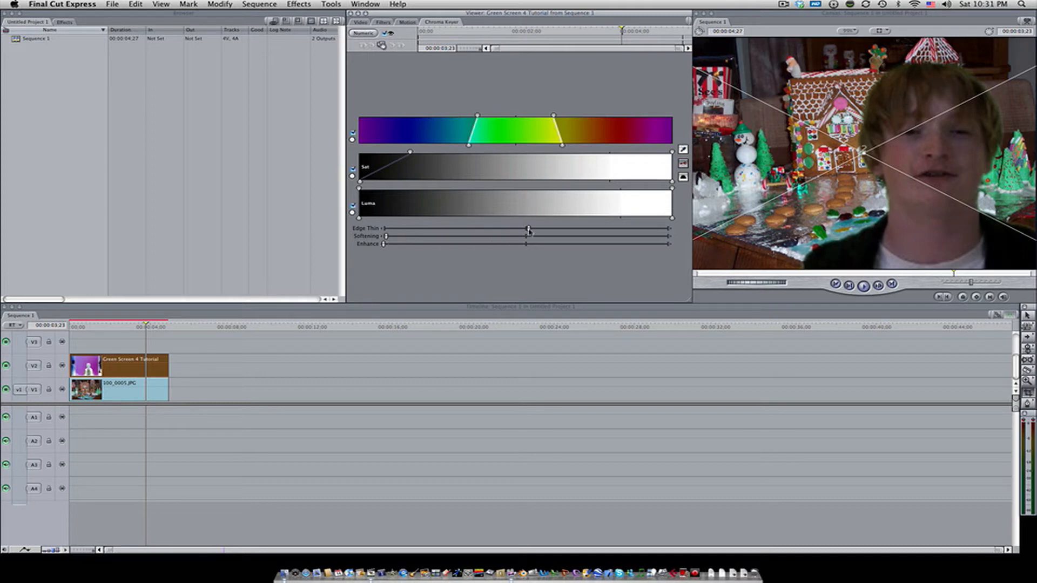
# Shrink the actor clip to about 97% scale in the Motion tab.
pyautogui.click(384, 21)
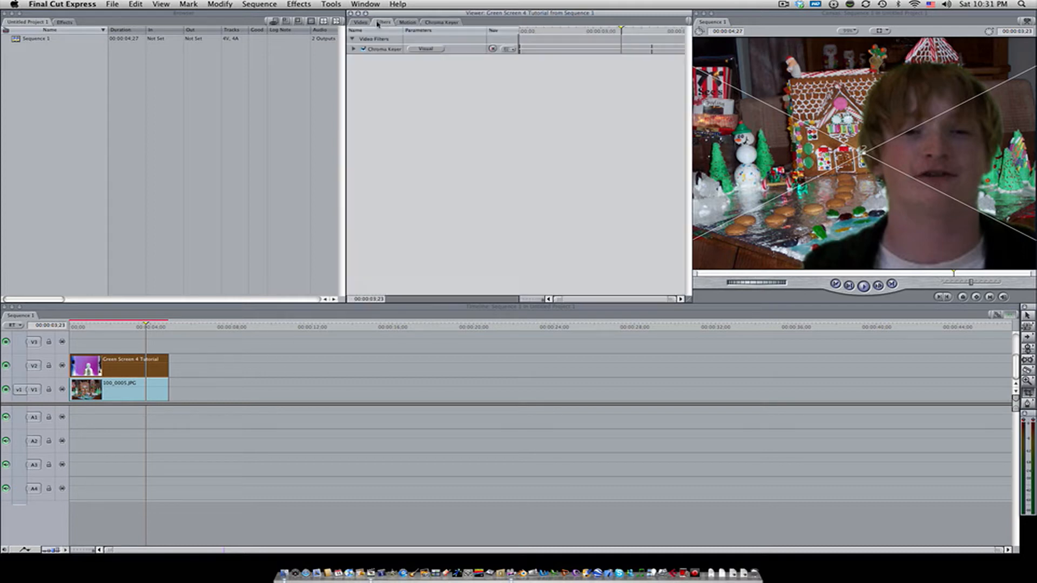
pyautogui.click(408, 22)
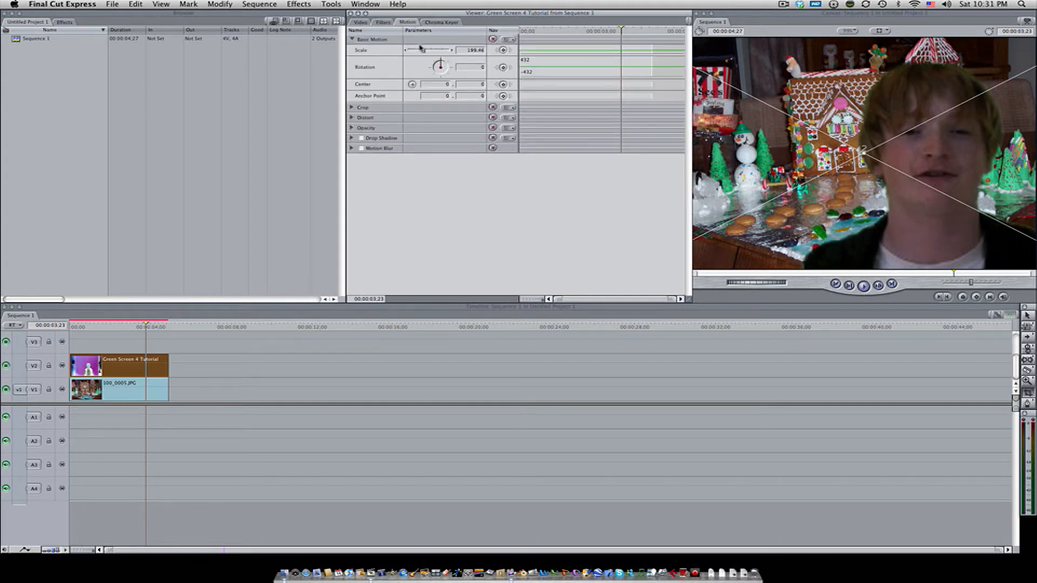
pyautogui.moveTo(436, 50); pyautogui.dragTo(412, 50)
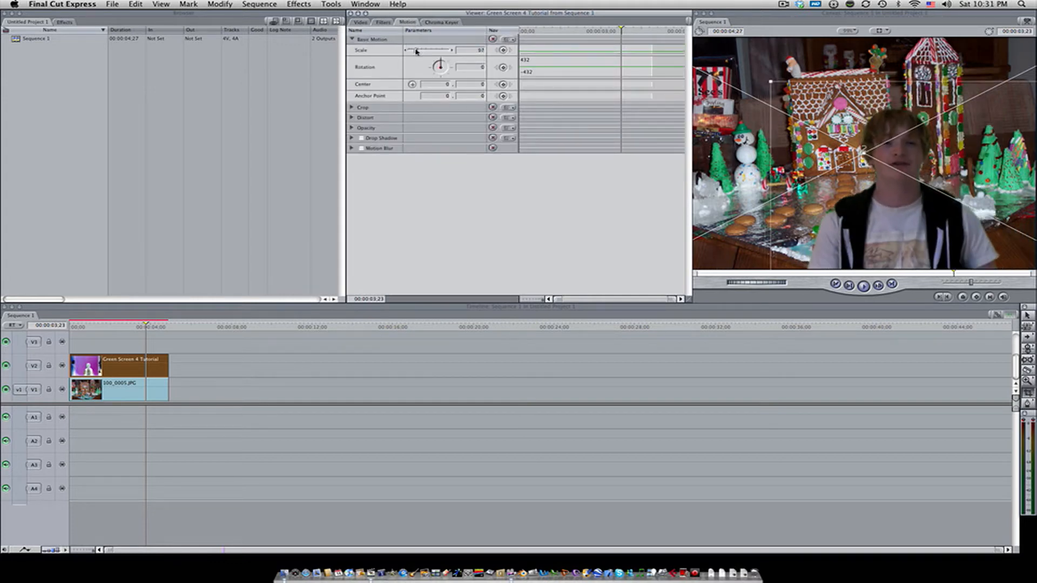
pyautogui.moveTo(429, 49); pyautogui.dragTo(413, 50)
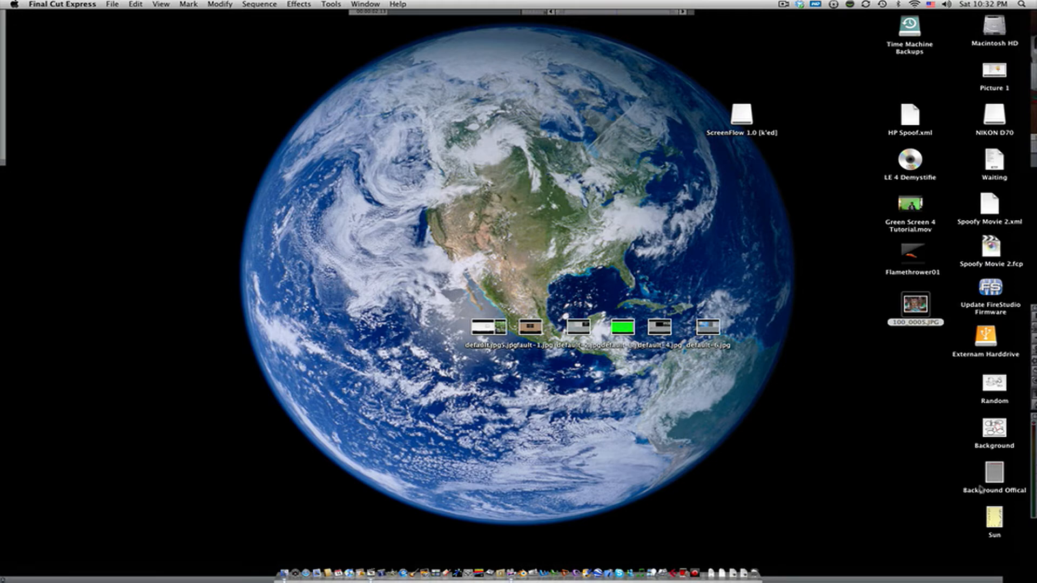
pyautogui.moveTo(1012, 531)
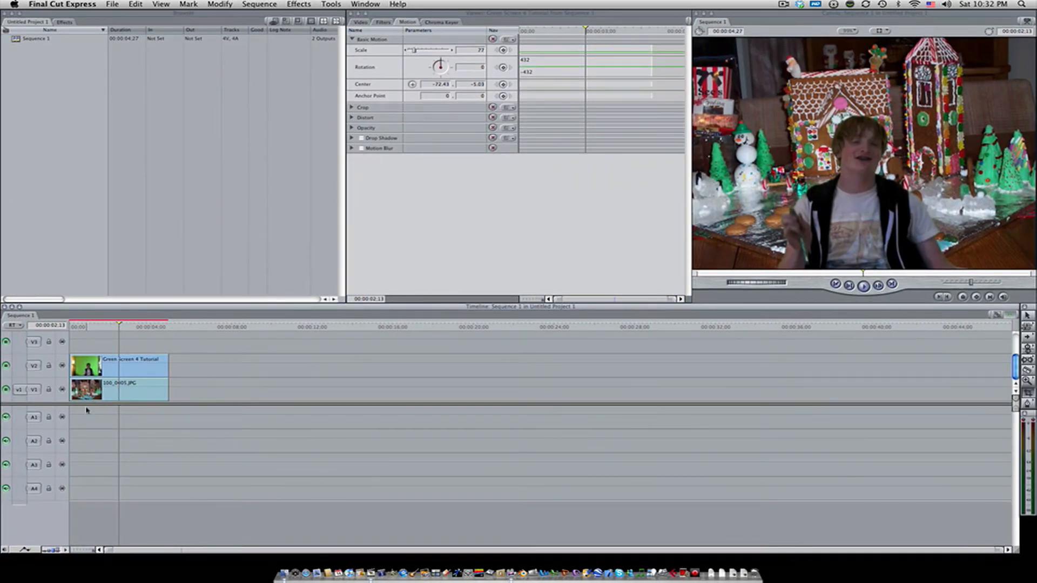
pyautogui.moveTo(48, 341)
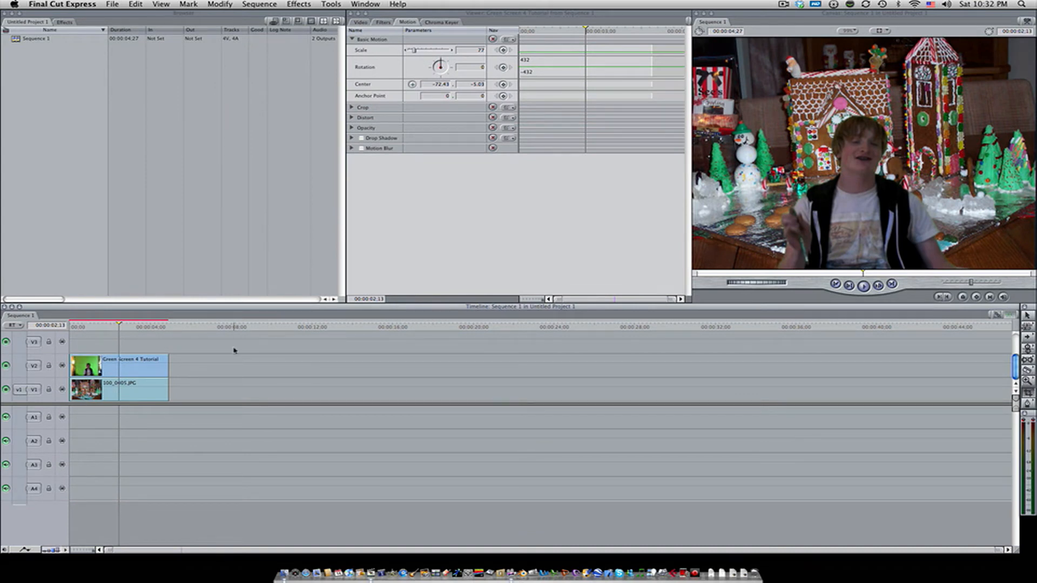
pyautogui.moveTo(547, 439)
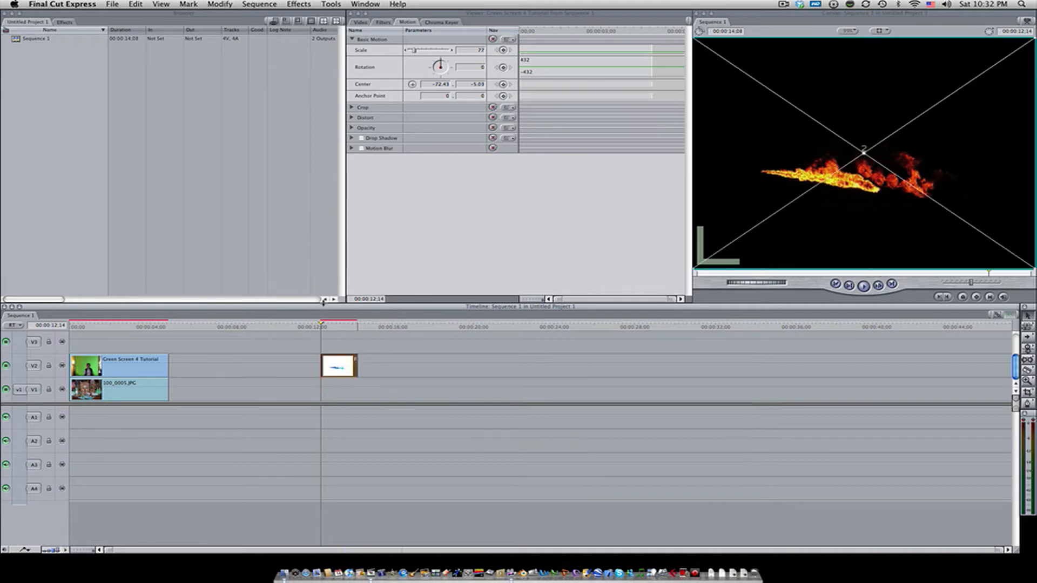
# Move the Flamethrower01 clip to track V3 at 00:00.
pyautogui.click(343, 326)
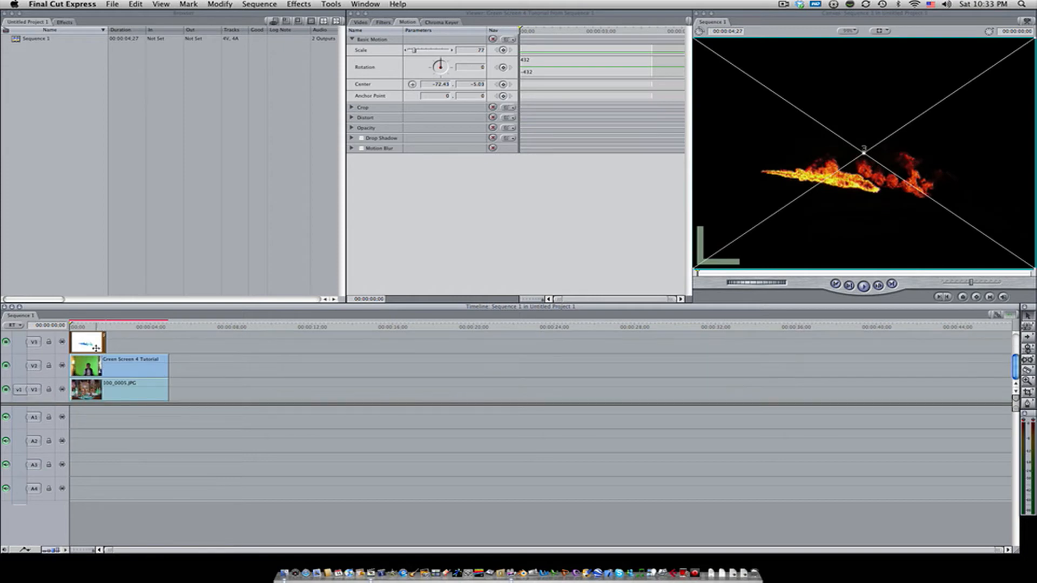
# Select the flame clip and apply the Luma Key video filter to it.
pyautogui.click(89, 341)
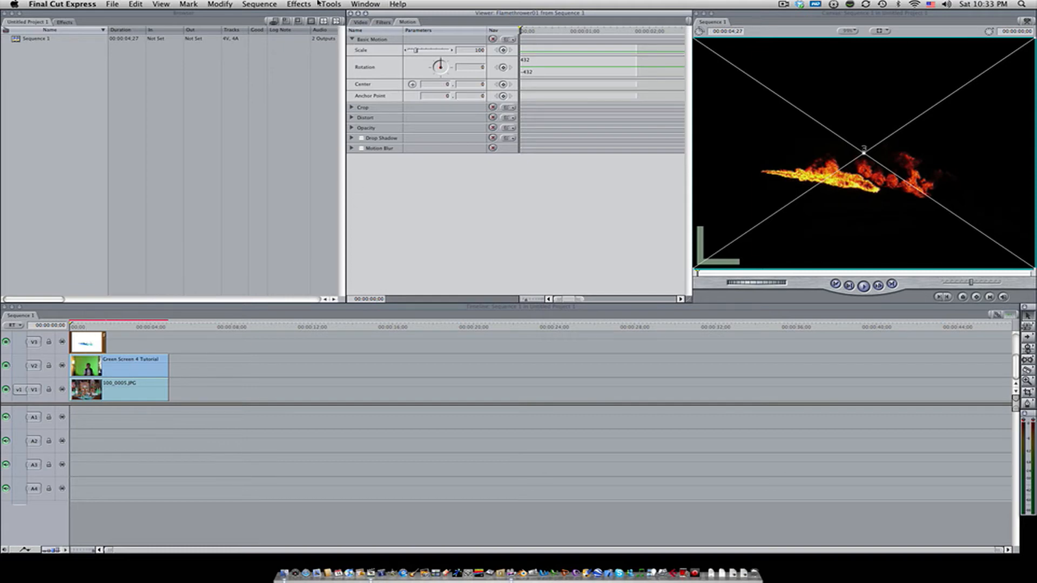
pyautogui.click(298, 4)
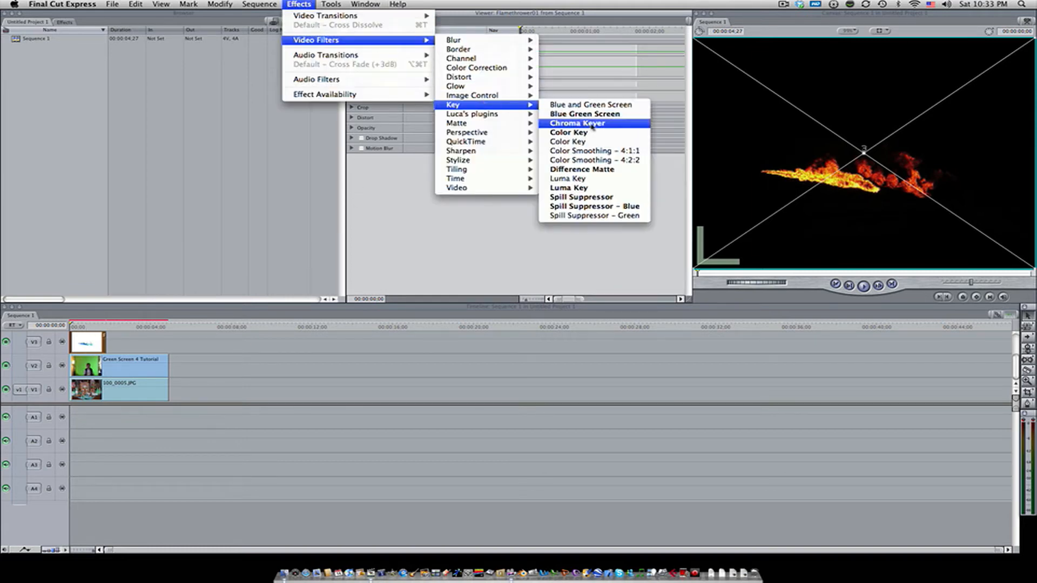
pyautogui.moveTo(568, 178)
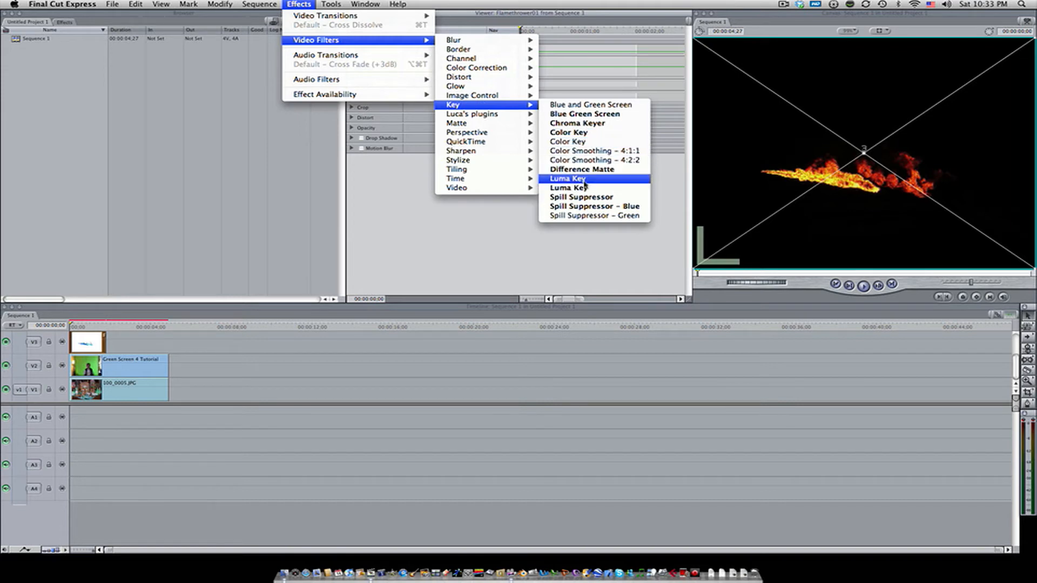
pyautogui.moveTo(476, 68)
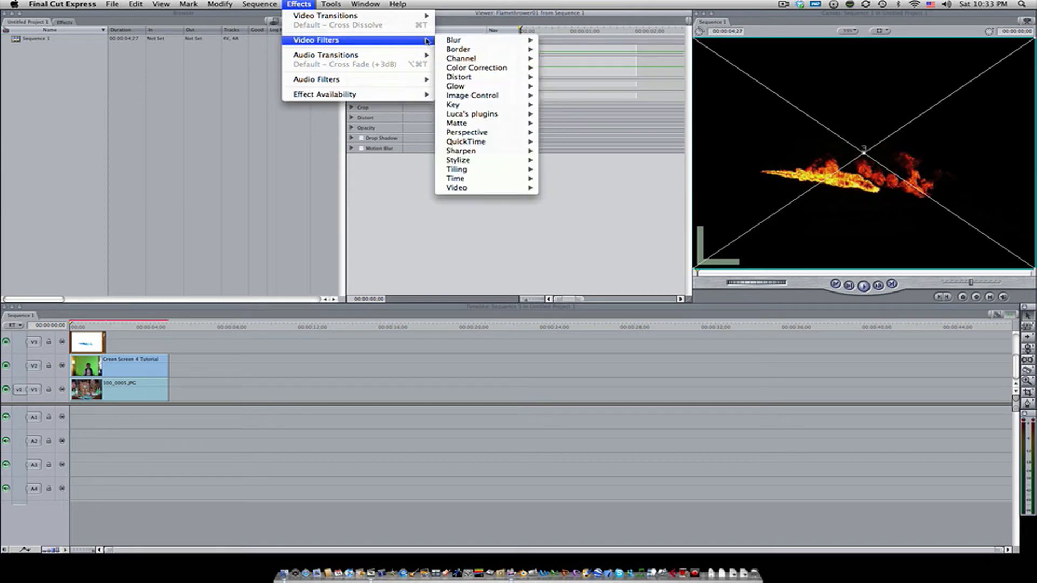
pyautogui.moveTo(474, 106)
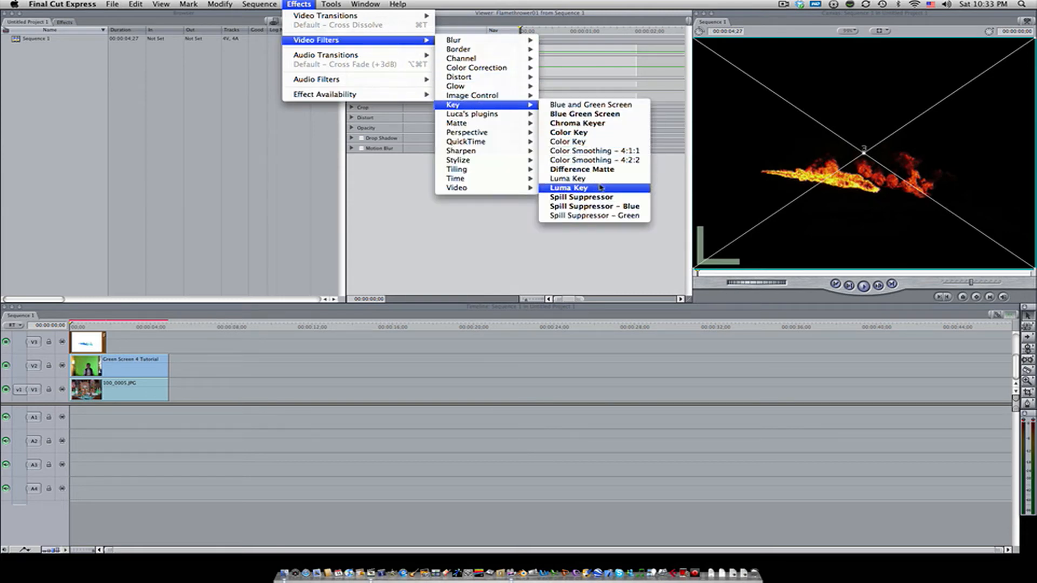
pyautogui.click(567, 187)
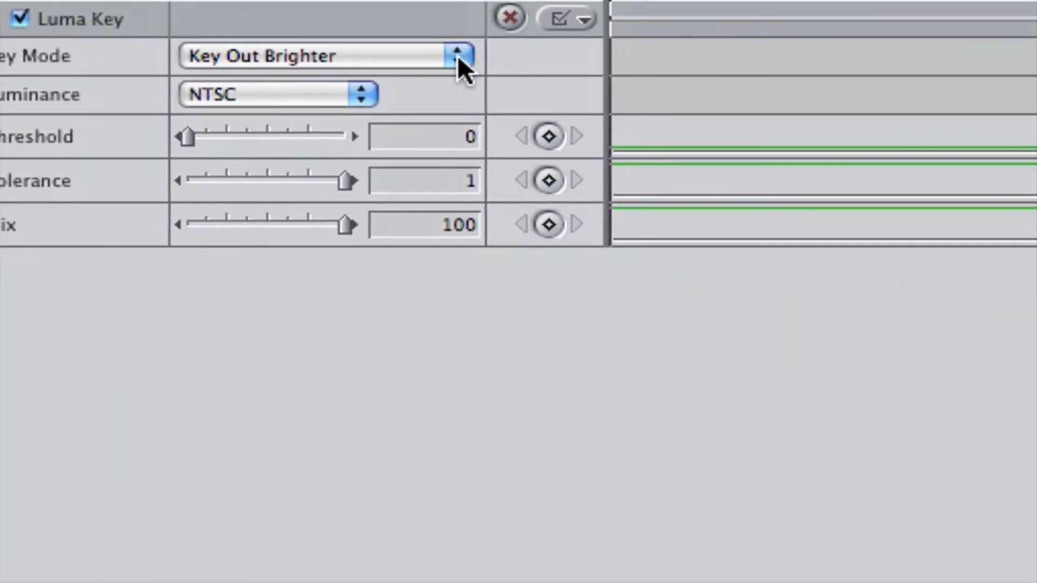
# Set the flame's Luma Key mode to Key Out Darker after briefly trying Key Out Brighter.
pyautogui.click(456, 55)
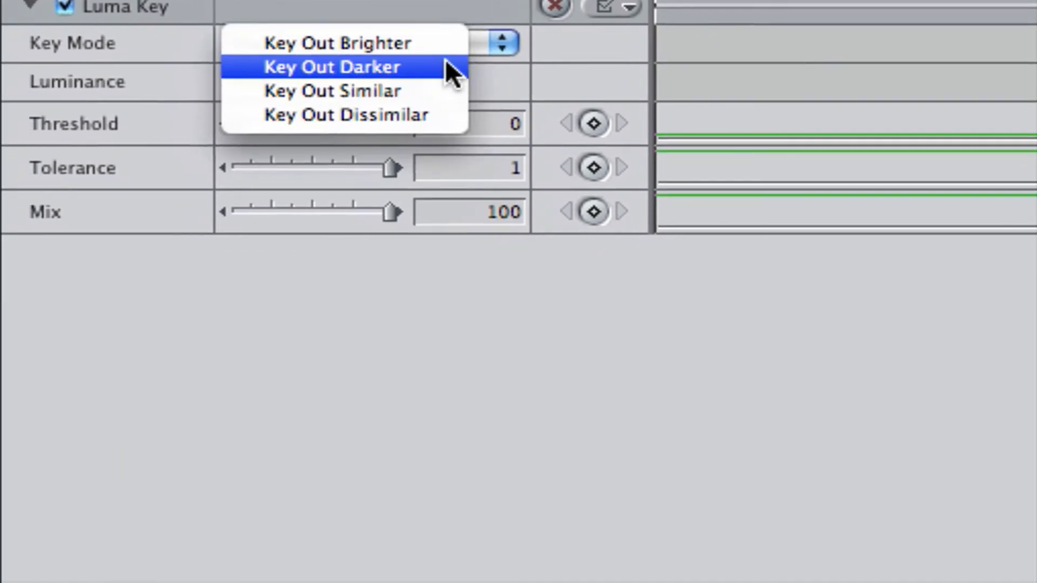
pyautogui.click(321, 66)
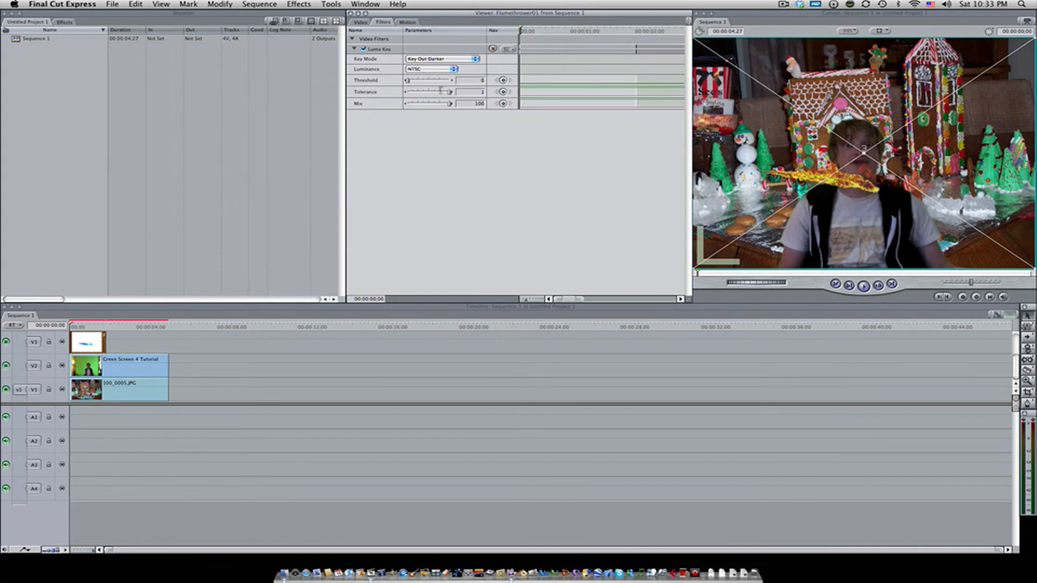
pyautogui.click(442, 59)
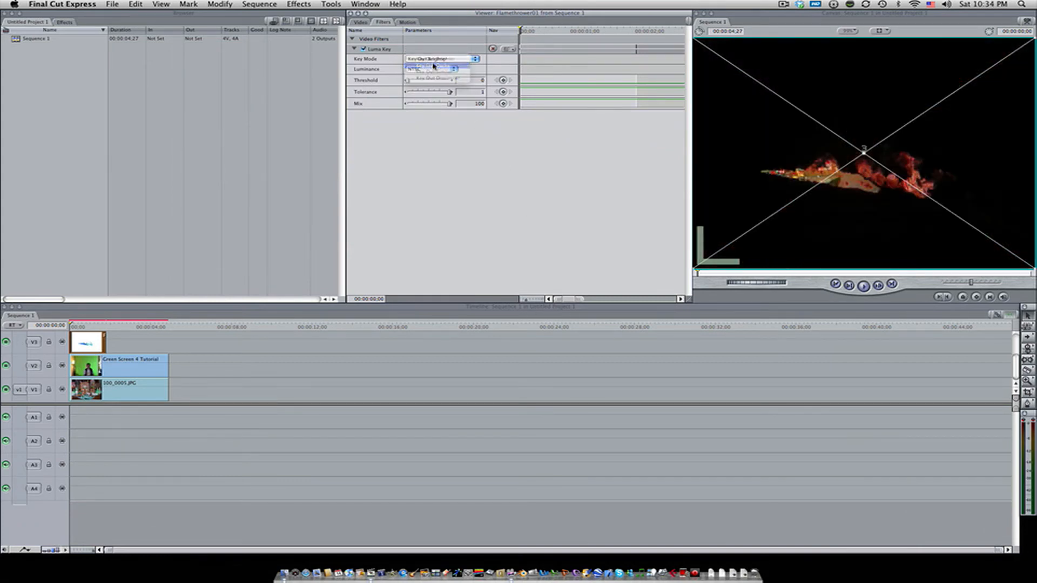
pyautogui.click(442, 58)
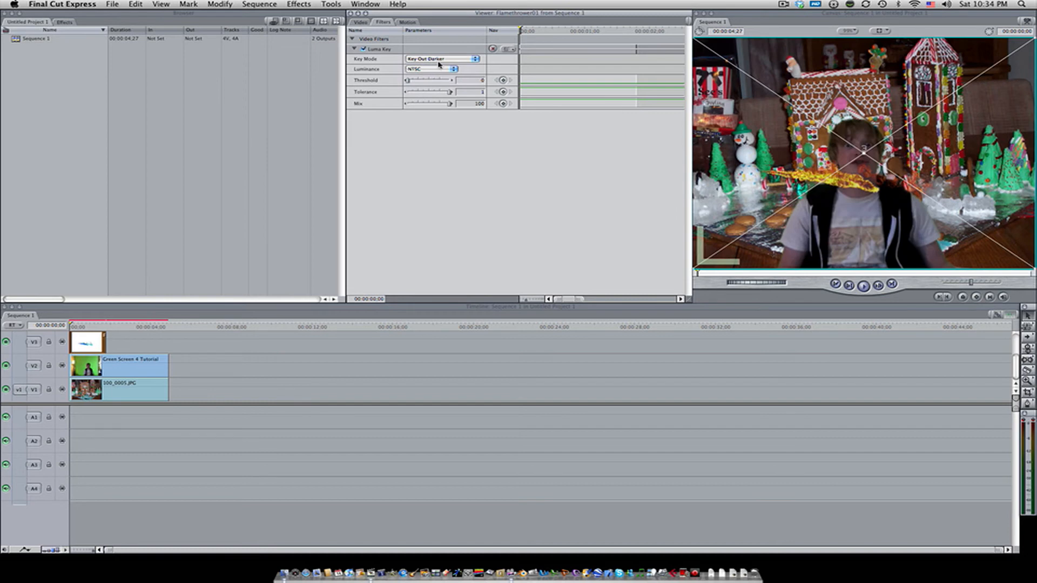
pyautogui.click(440, 59)
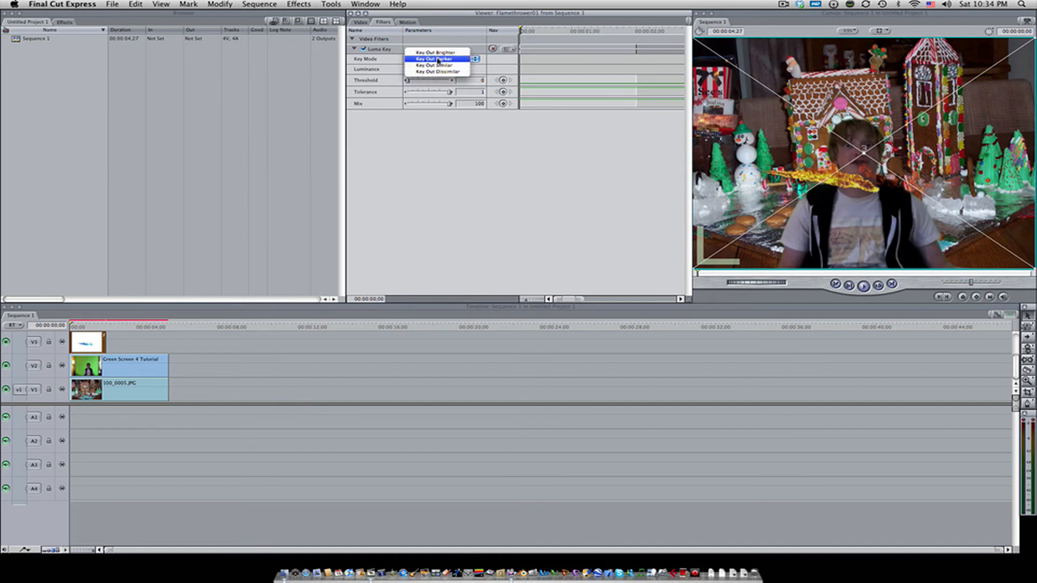
pyautogui.click(435, 58)
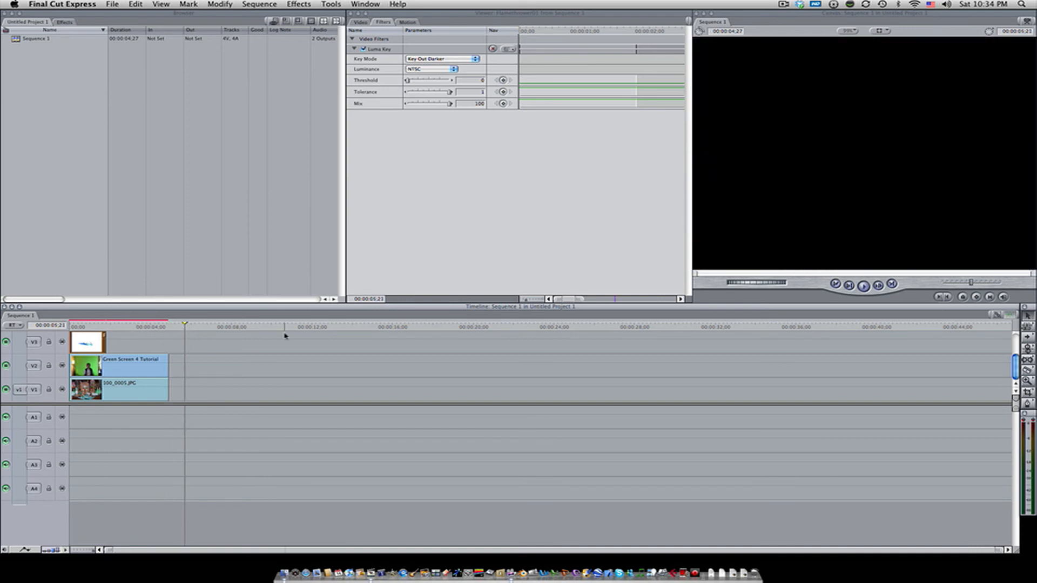
pyautogui.moveTo(86, 341); pyautogui.dragTo(201, 342)
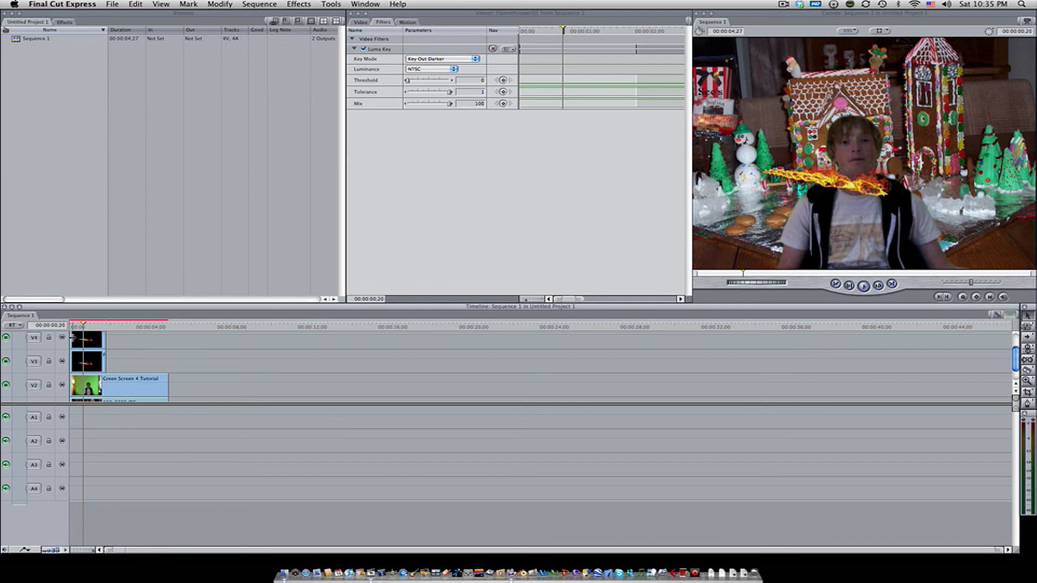
pyautogui.moveTo(622, 542)
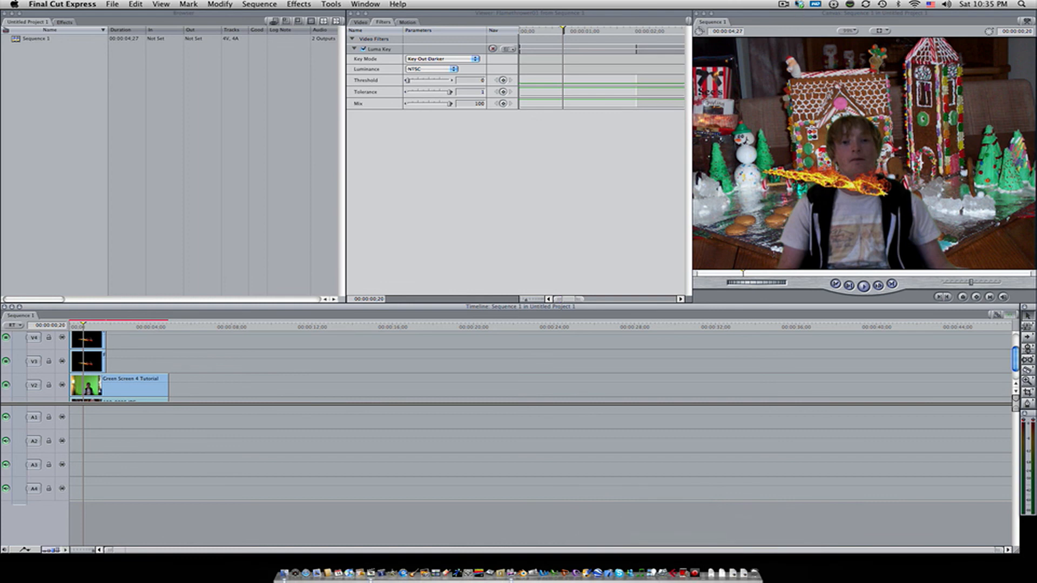
# Play back the composite with two flame layers over the actor's face.
pyautogui.click(785, 5)
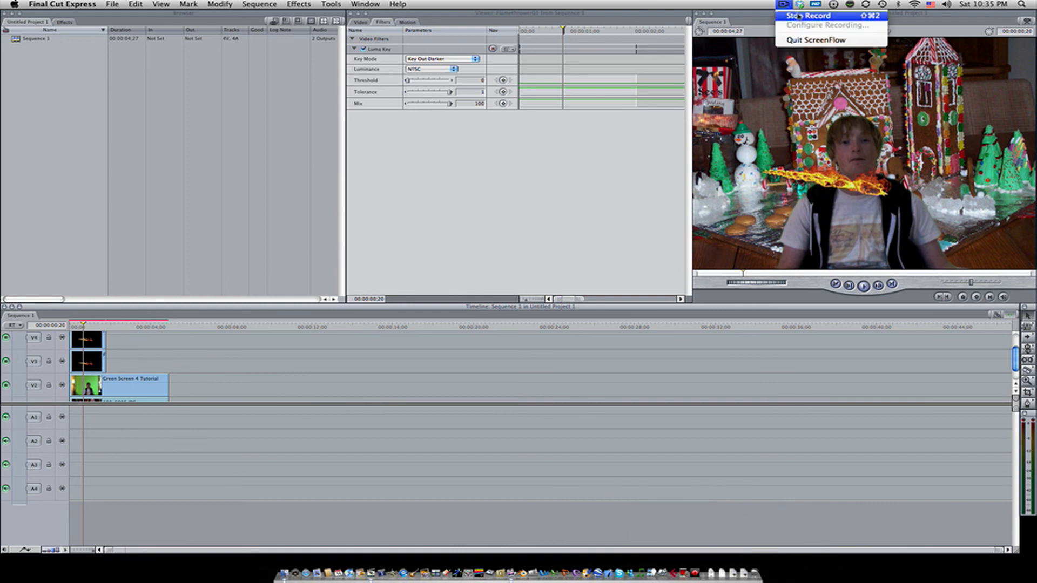